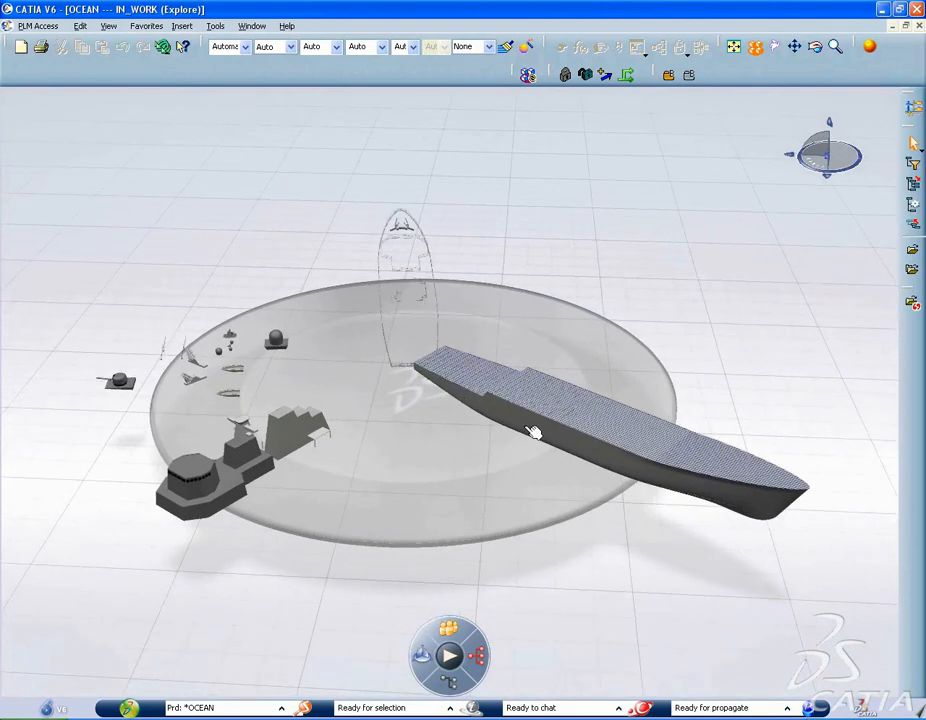
Orbit around the ship models, then activate the Structure Functional Design workbench
drag(535, 432, 440, 460)
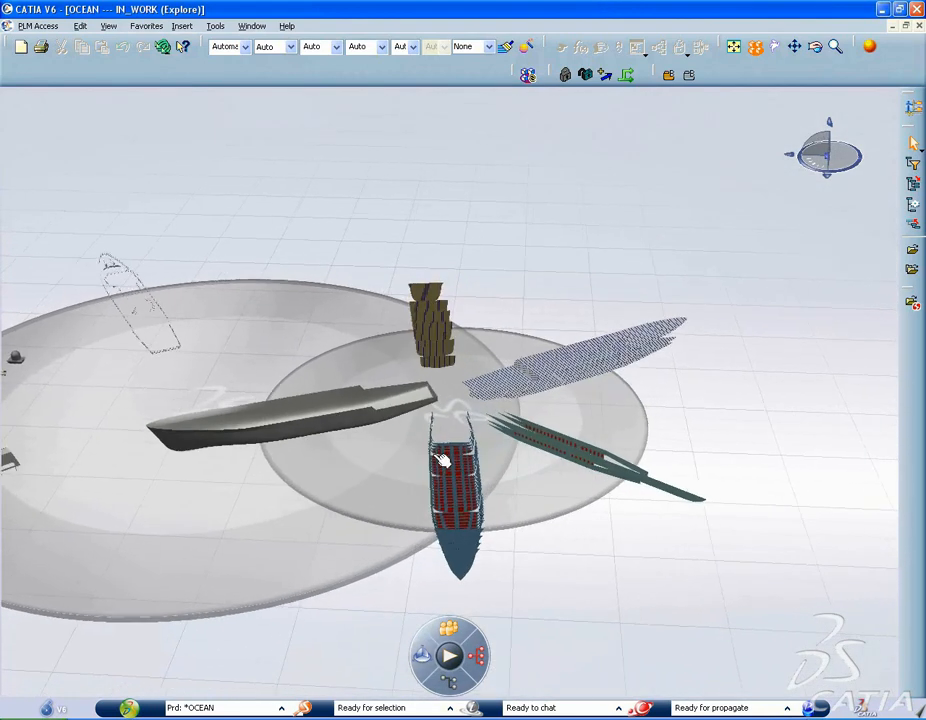
drag(435, 460, 485, 490)
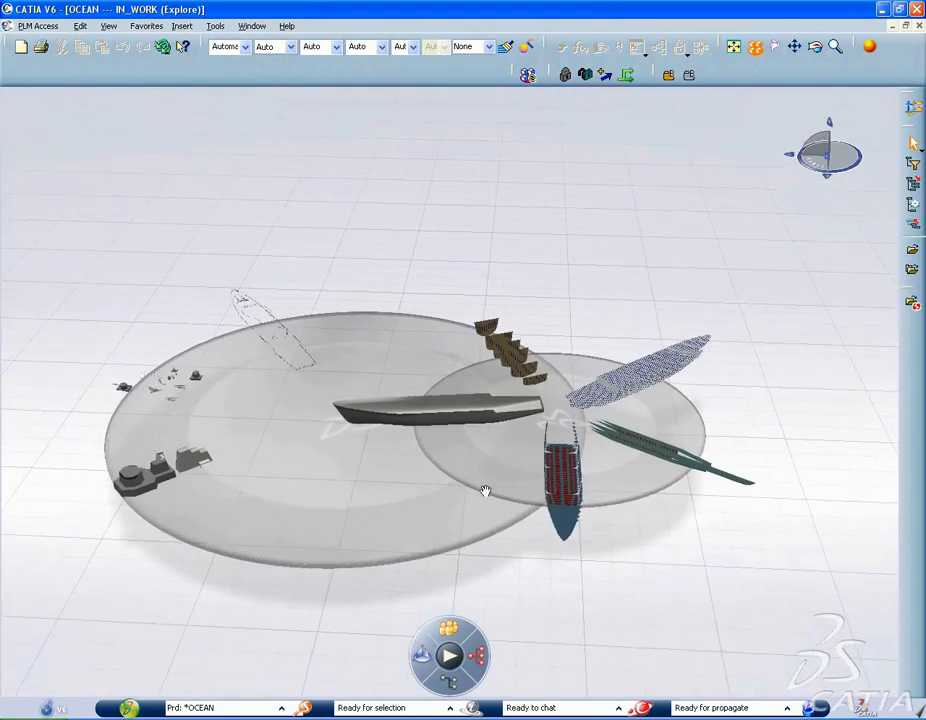
drag(485, 490, 347, 448)
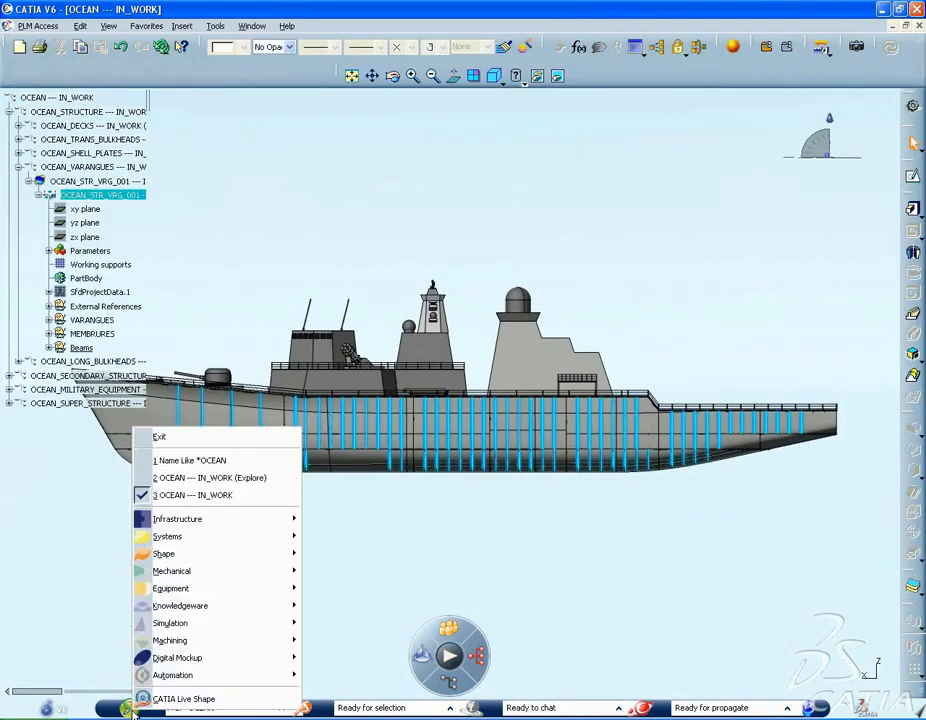
mouse_move(171, 571)
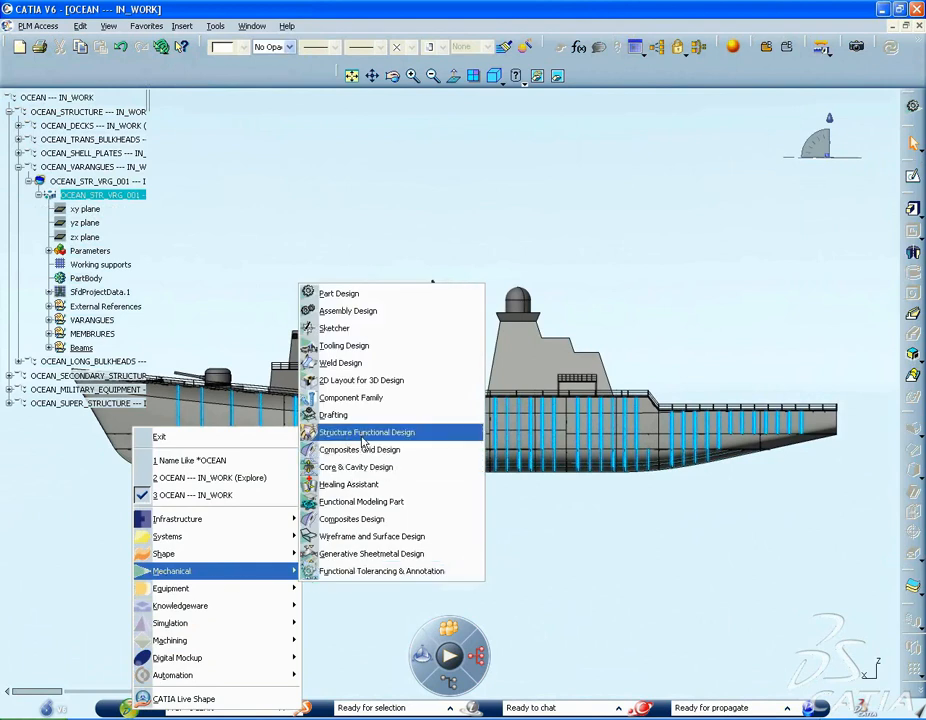
click(367, 432)
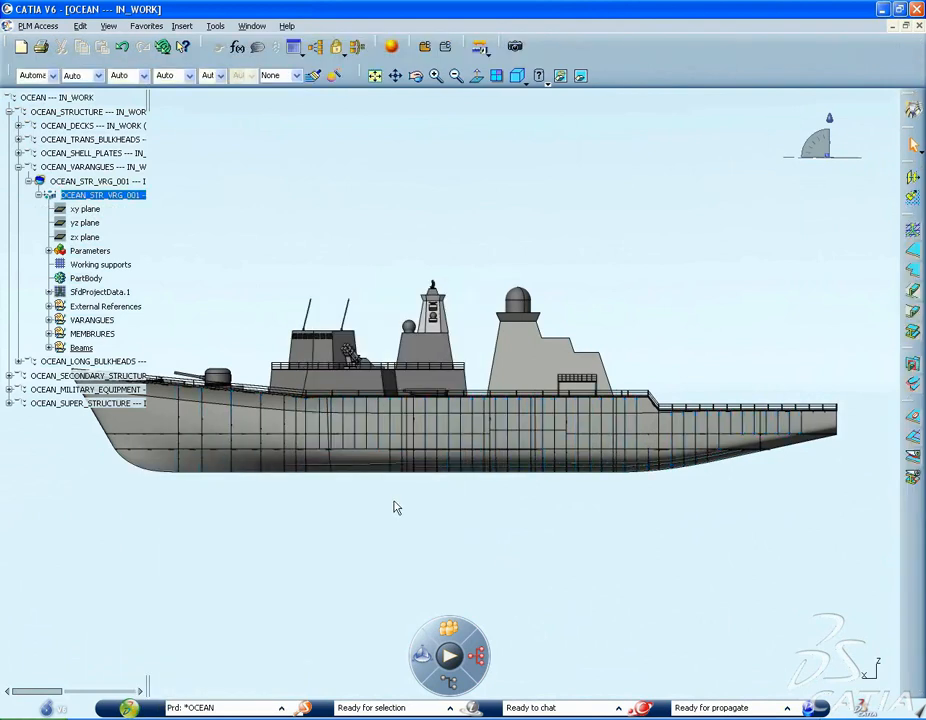
right_click(95, 291)
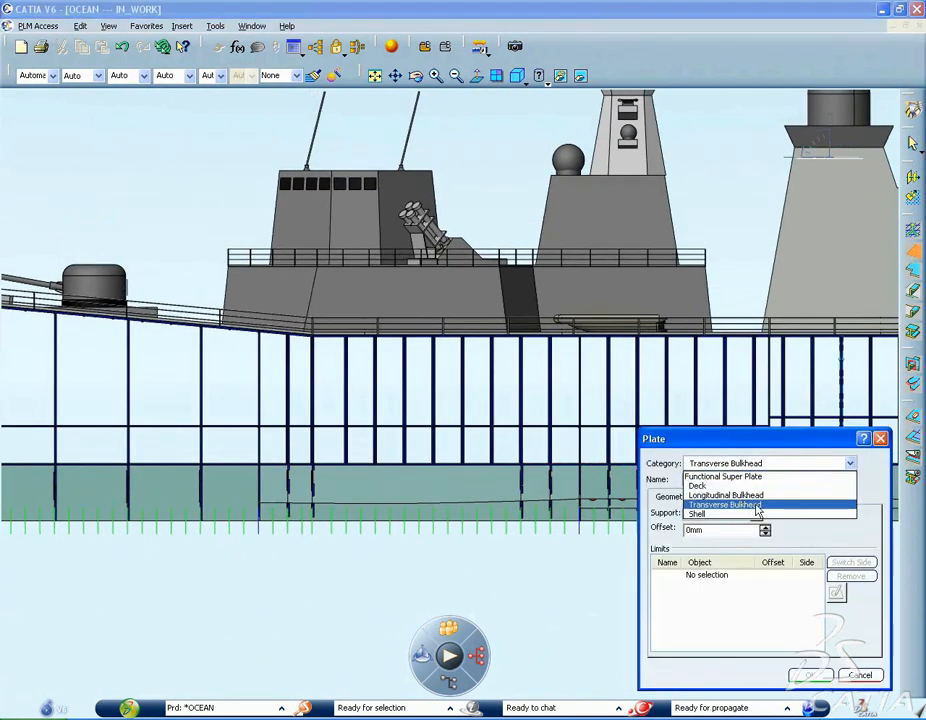
Set the new plate's category to Transverse Bulkhead
click(732, 505)
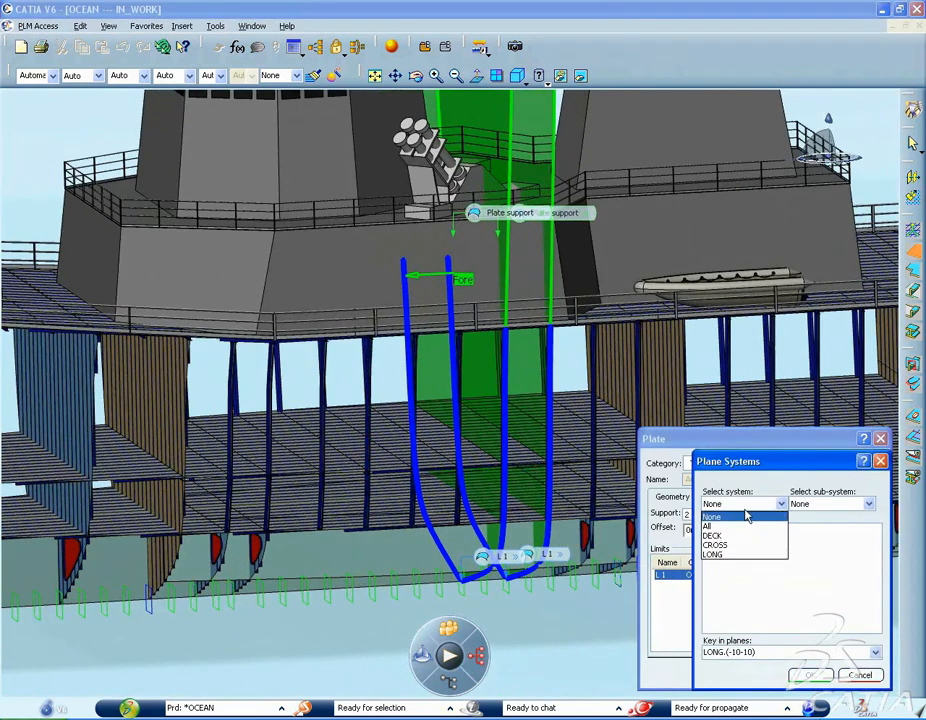
Choose the DECK plane system to reference plane DECK.3 for the plate
click(710, 534)
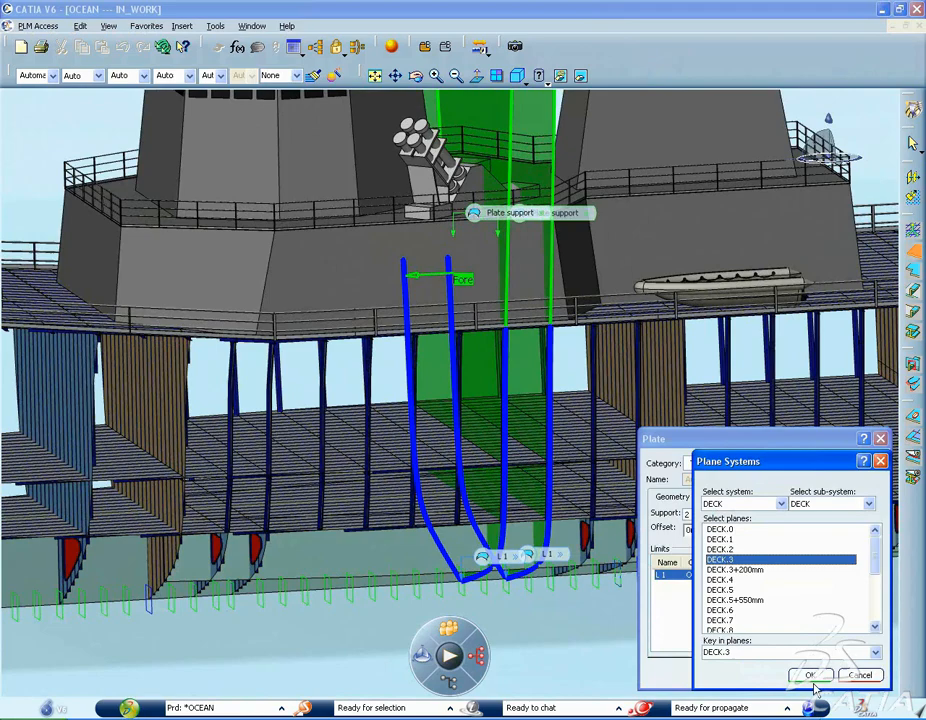